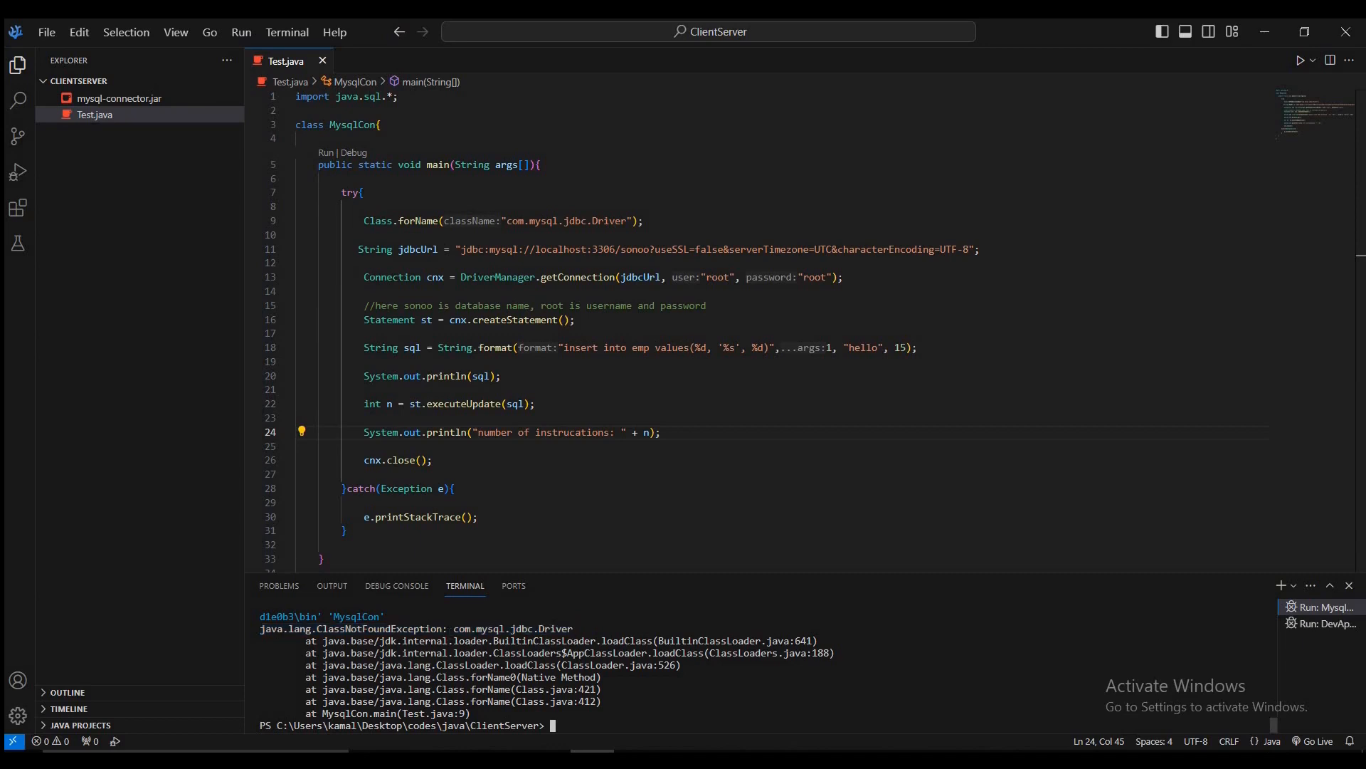
# Show the MySQL Workbench script creating database sonoo and table emp(id, name, age).
pyautogui.doubleClick(512, 629)
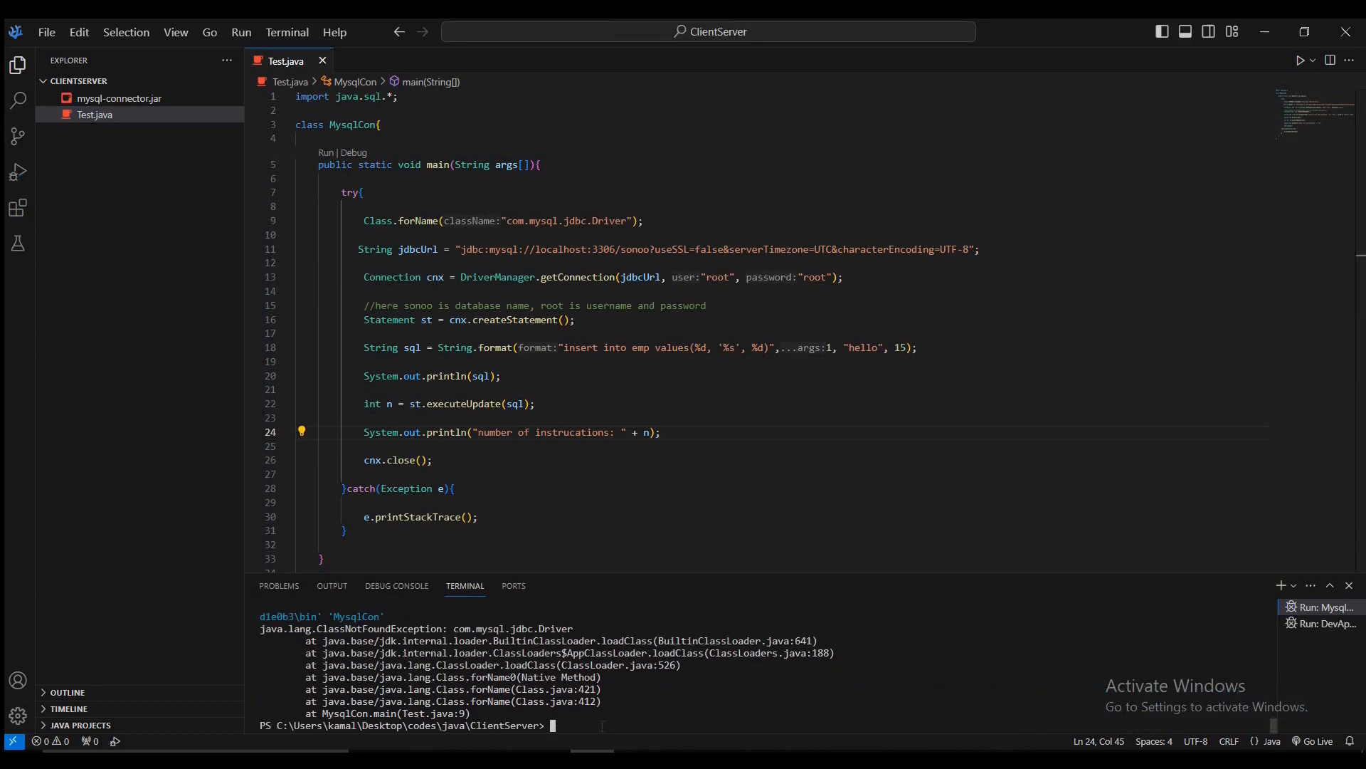
pyautogui.doubleClick(513, 628)
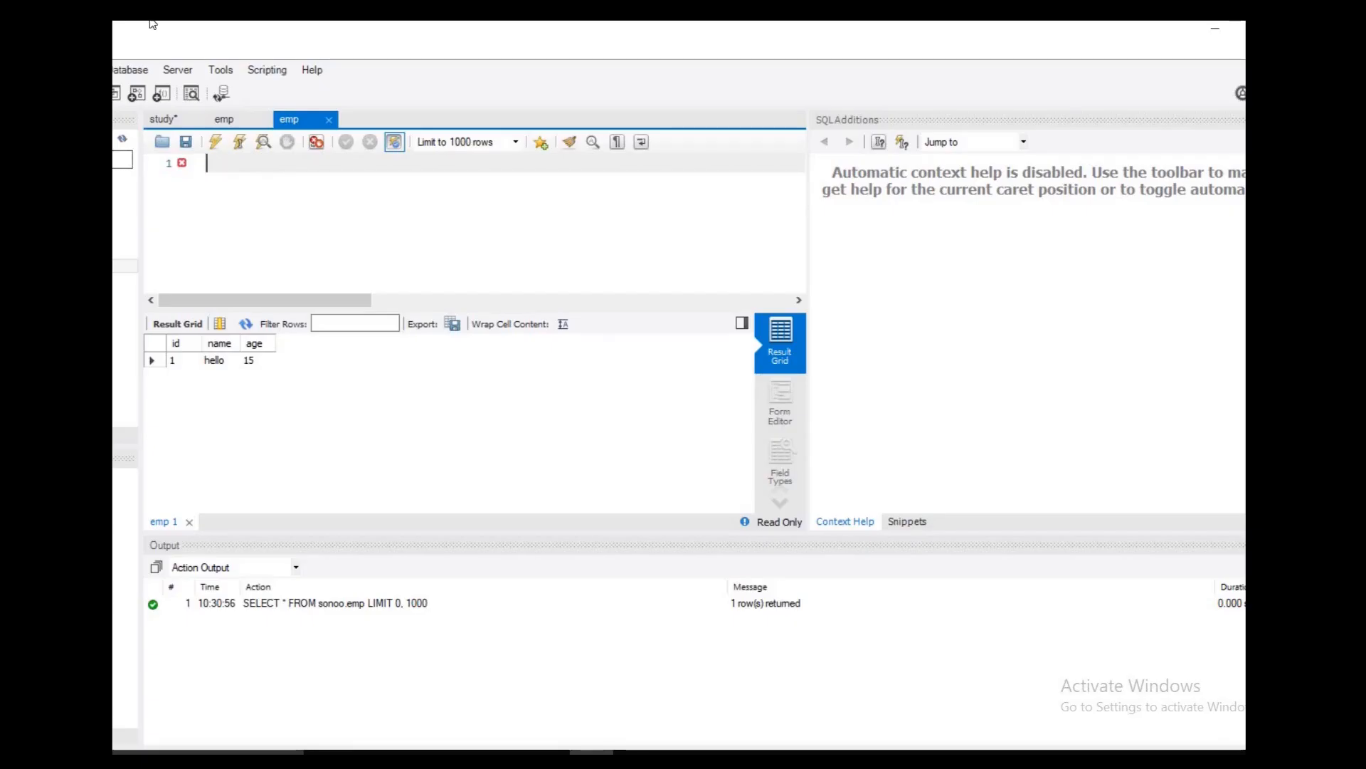
pyautogui.moveTo(412, 376)
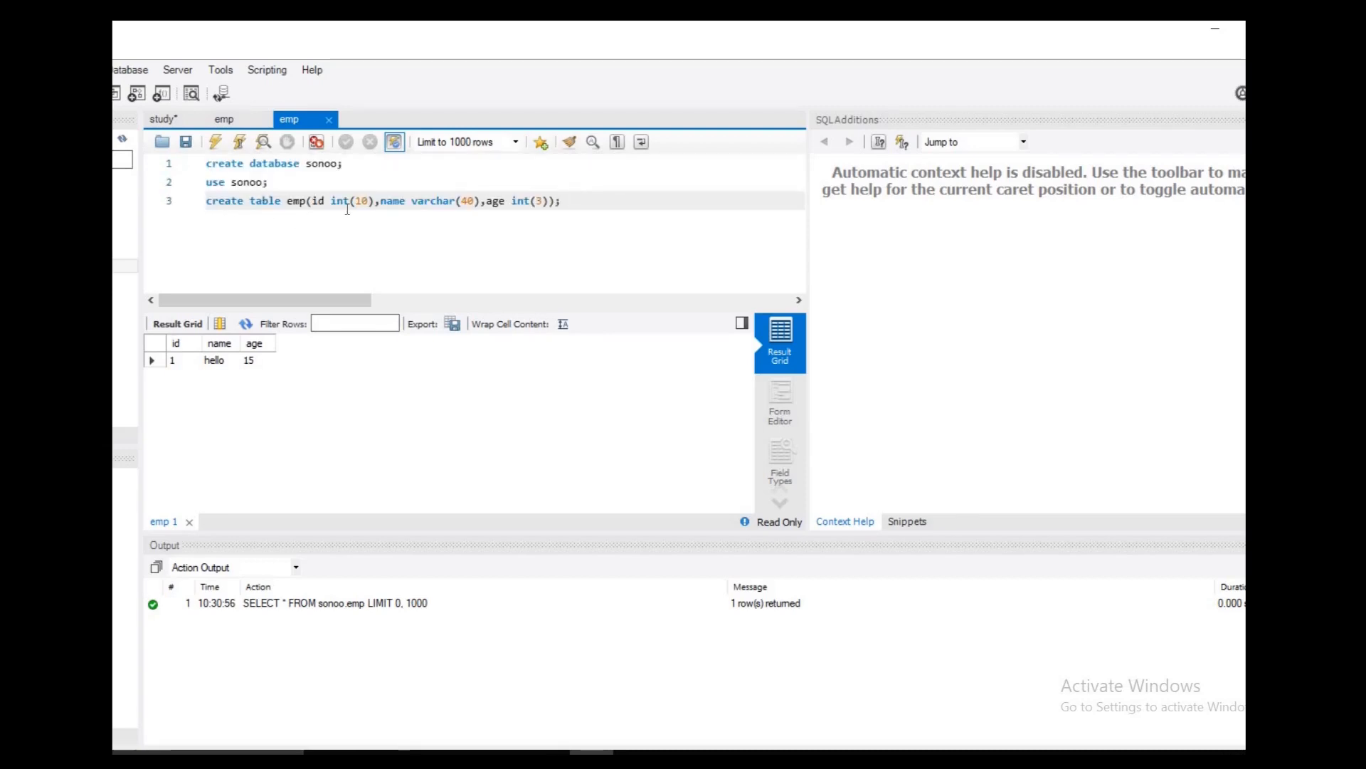
pyautogui.click(214, 140)
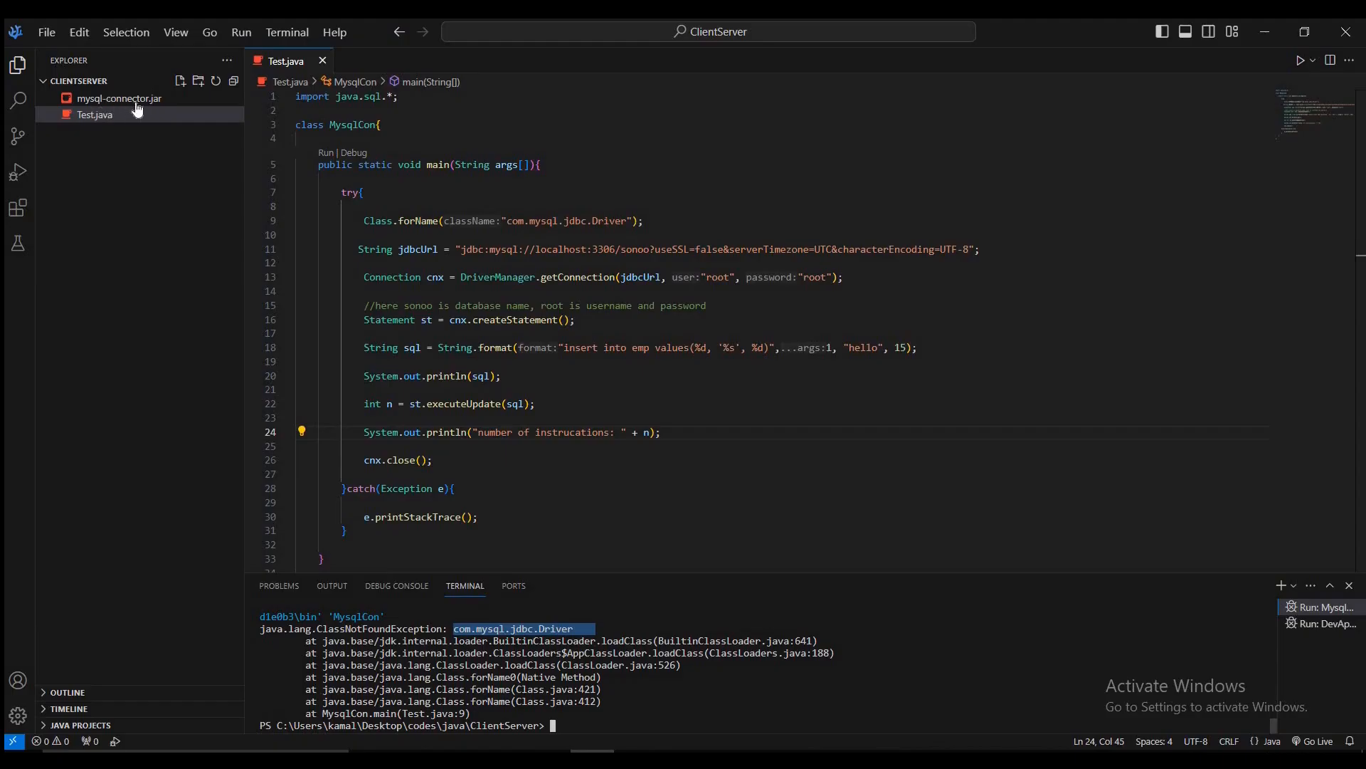
pyautogui.moveTo(111, 104)
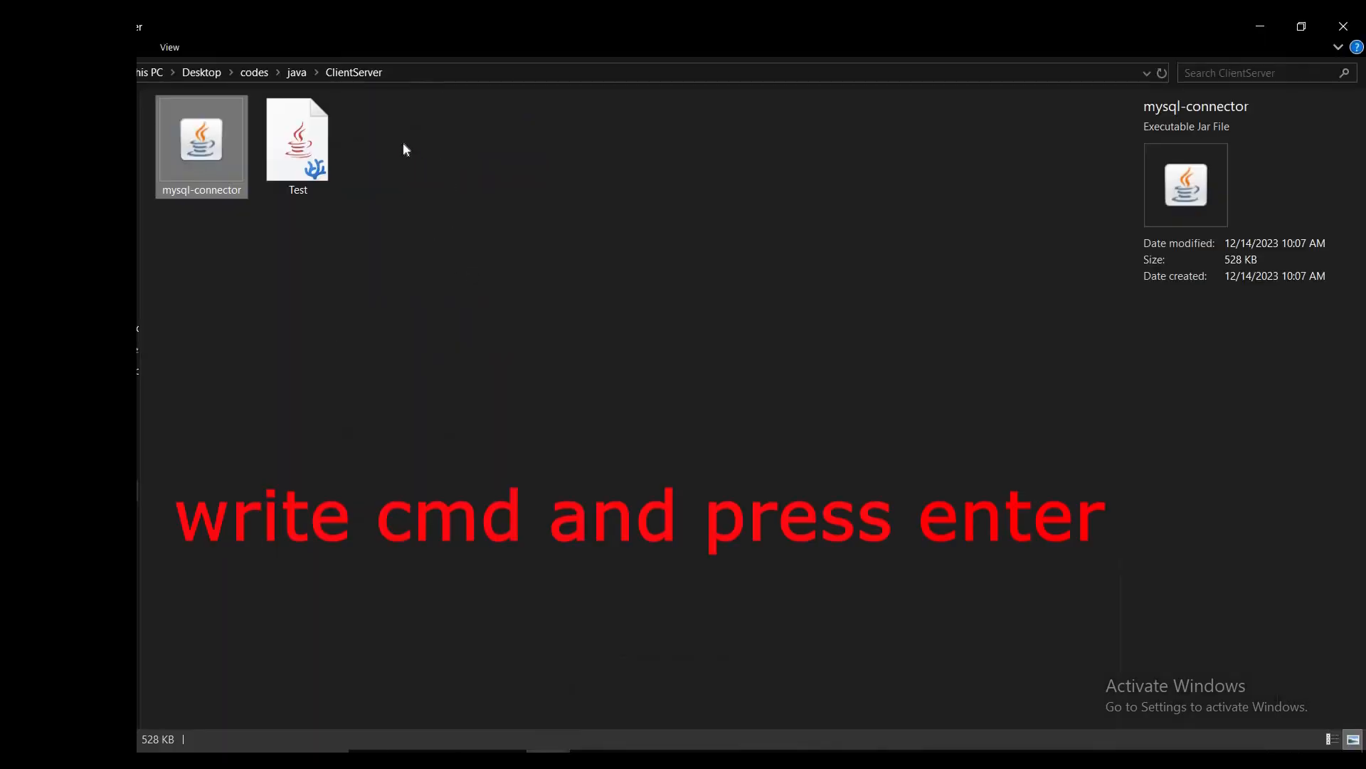
# Launch a command prompt from the ClientServer folder by typing cmd into the address bar.
pyautogui.click(610, 72)
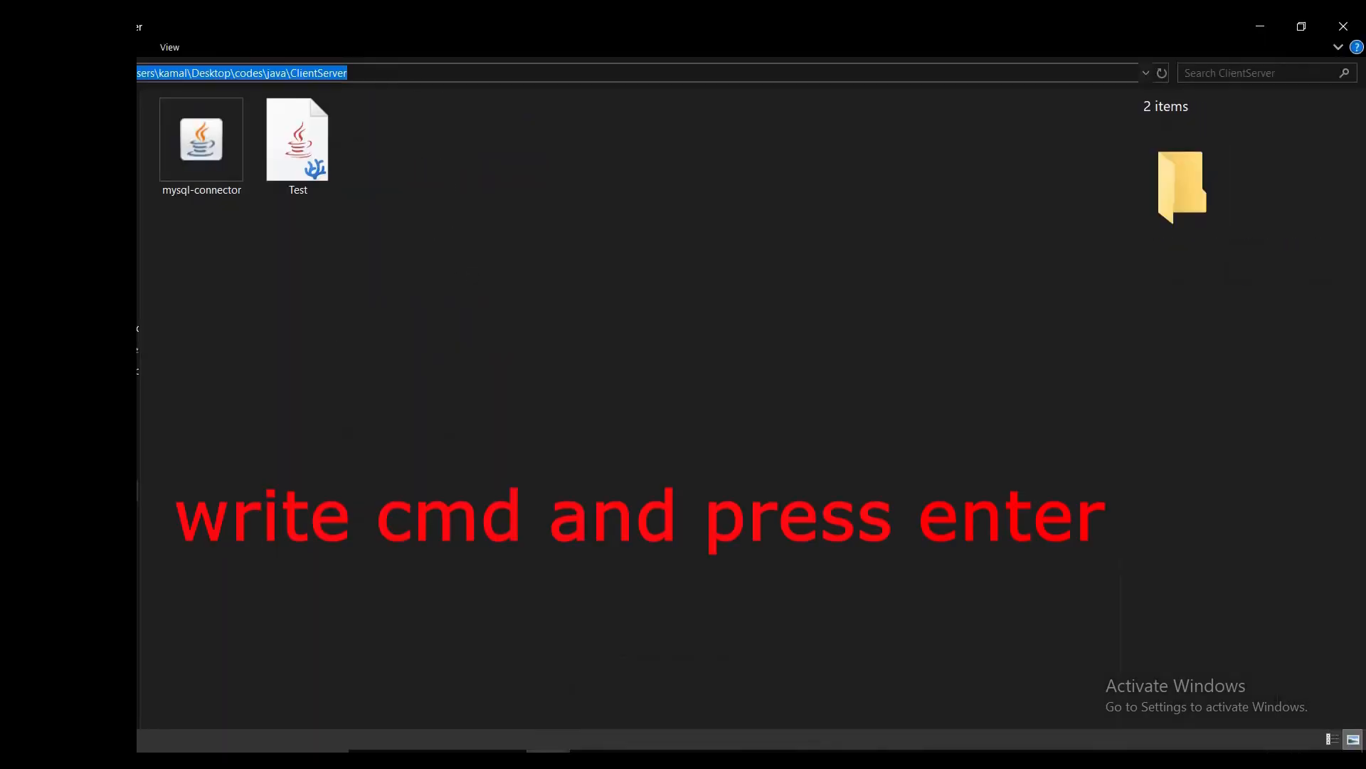
pyautogui.write('cmd')
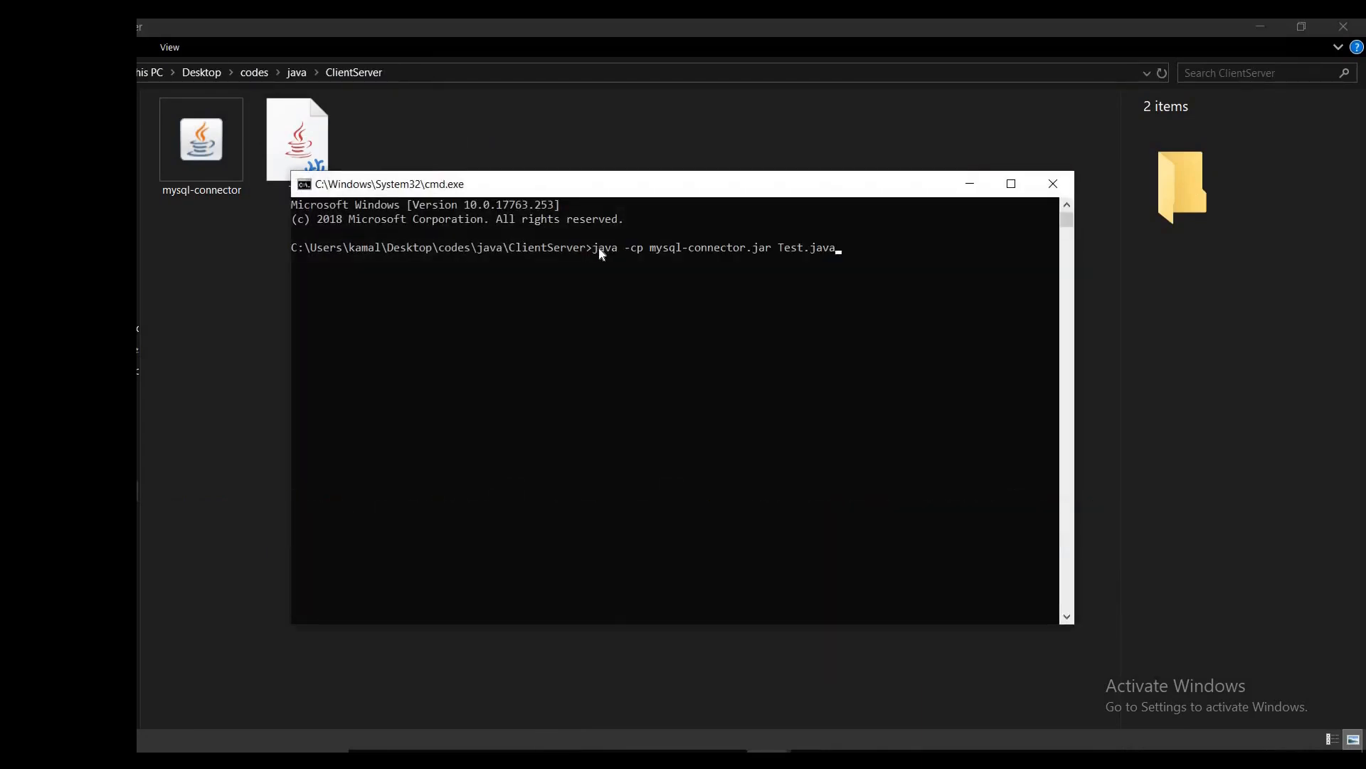
pyautogui.moveTo(633, 260)
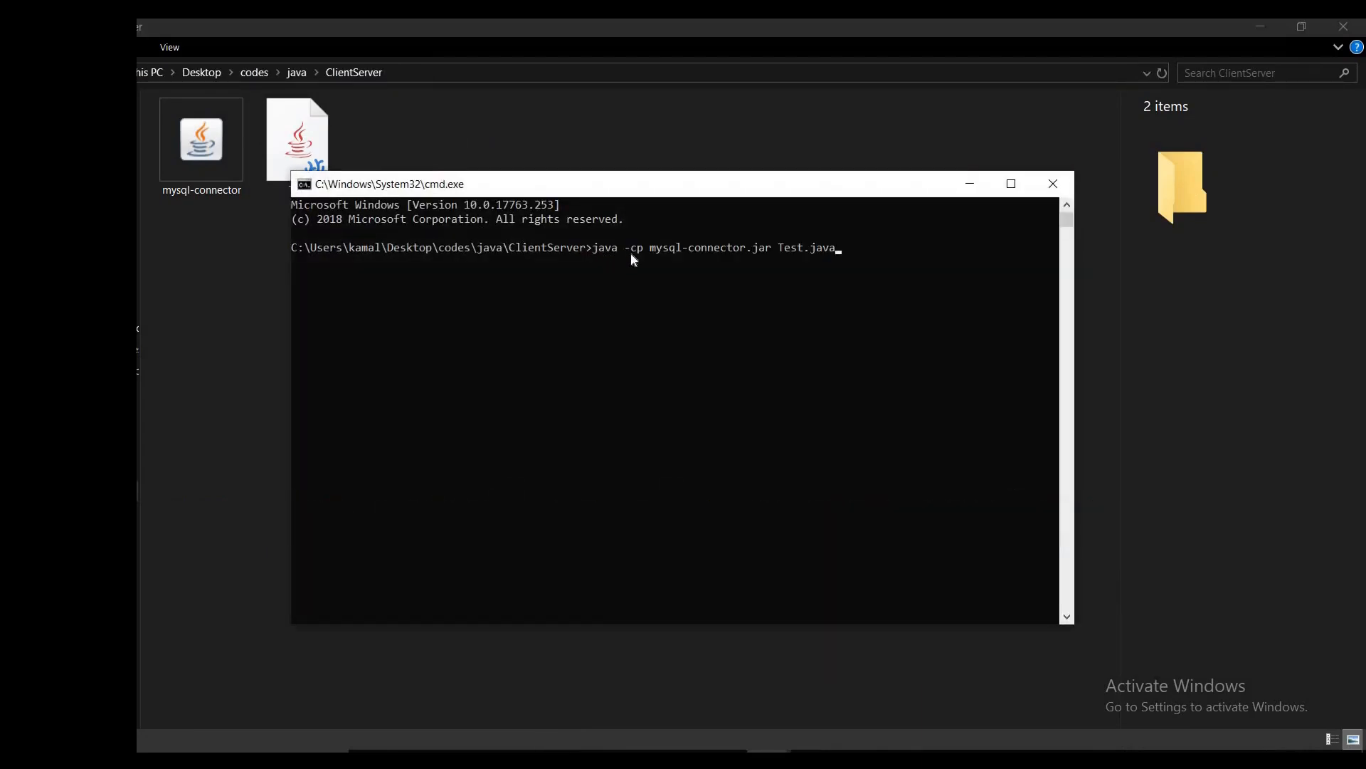
pyautogui.doubleClick(710, 247)
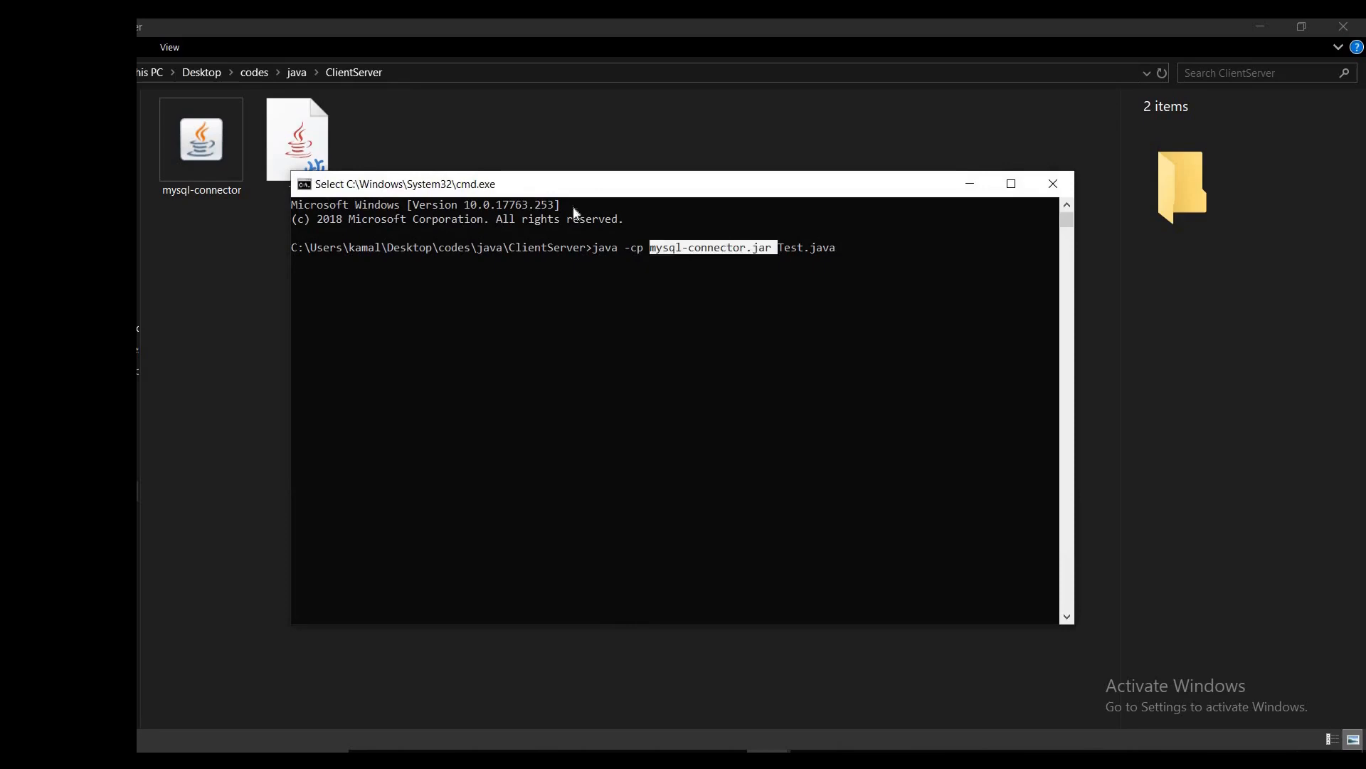